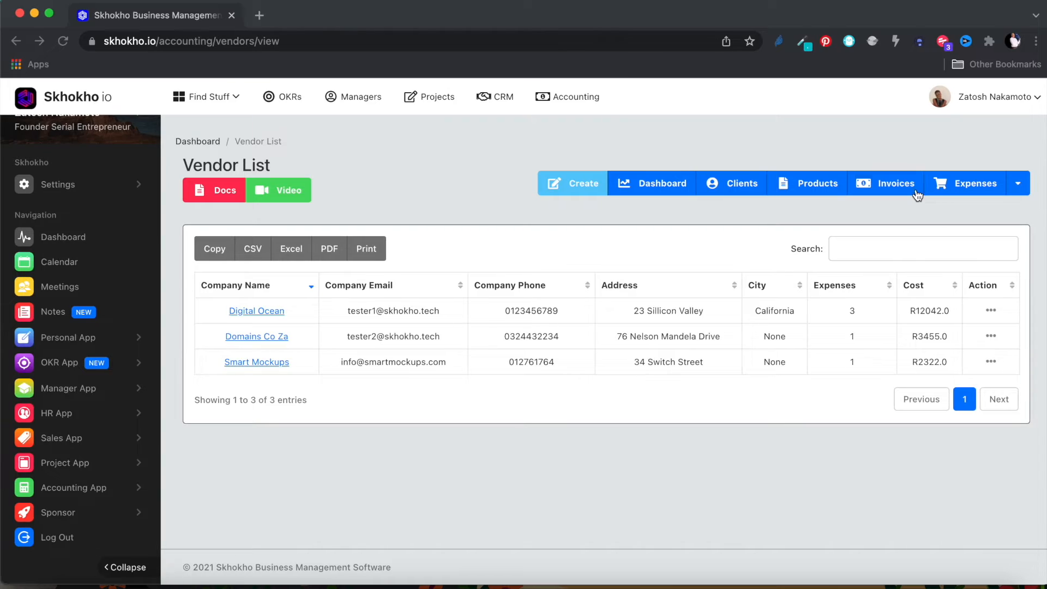
{"action": "mouse_move", "coordinate": [273, 168]}
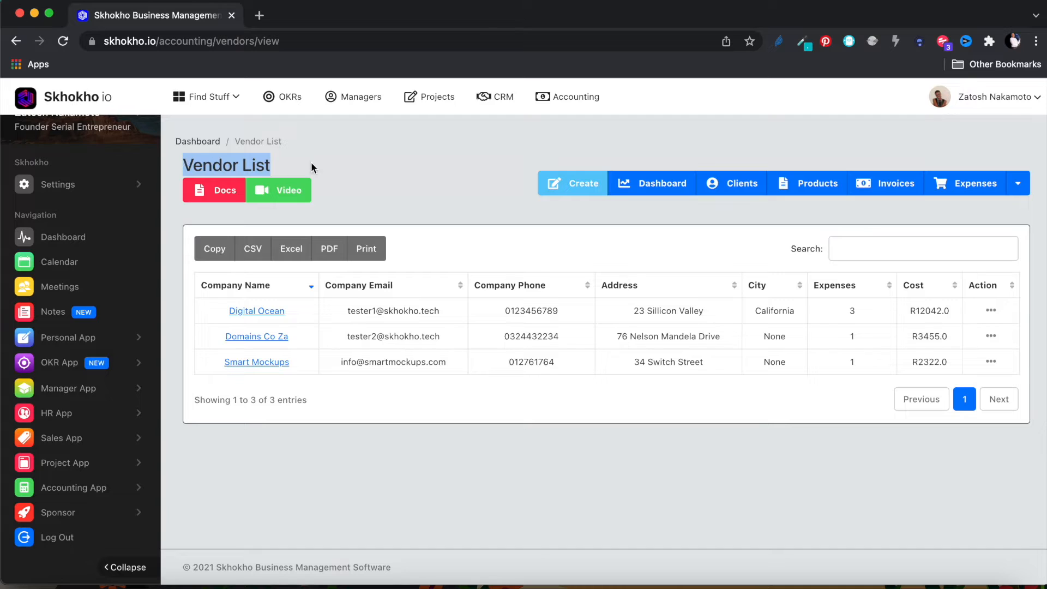
{"action": "mouse_move", "coordinate": [346, 172]}
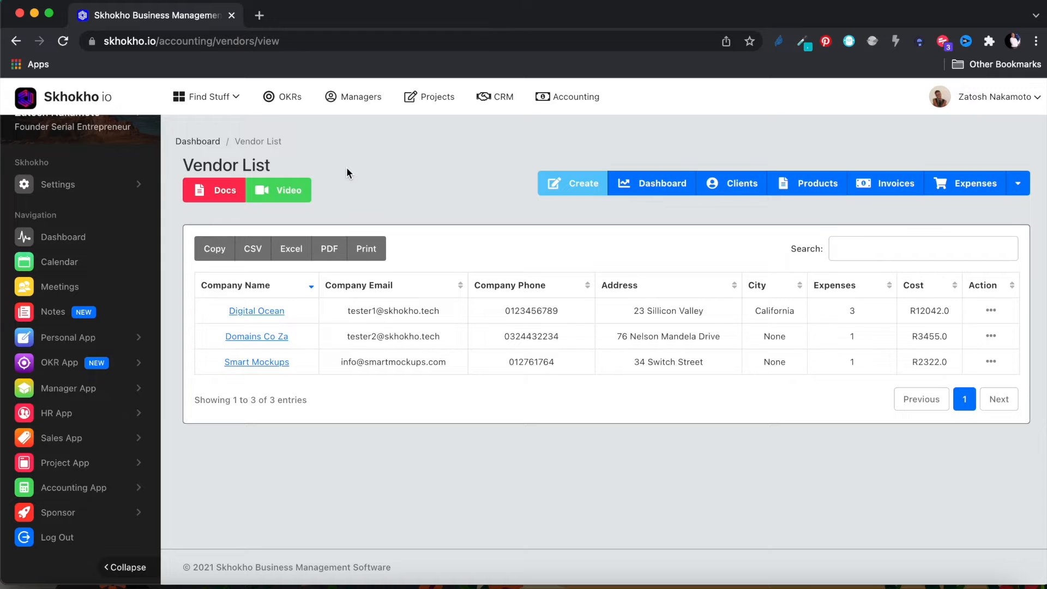
{"action": "mouse_move", "coordinate": [503, 256]}
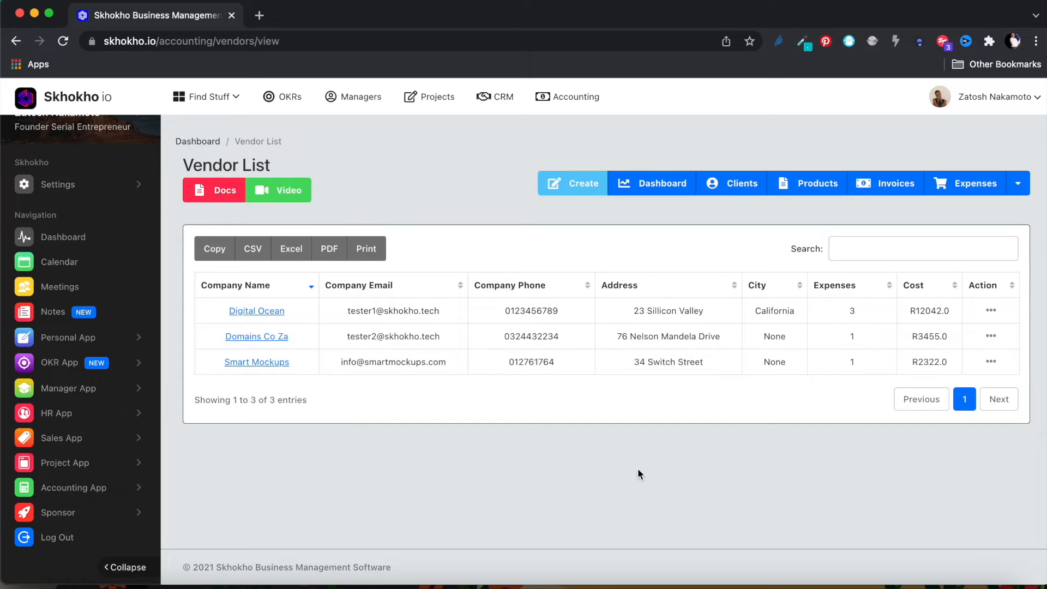
{"action": "mouse_move", "coordinate": [875, 363]}
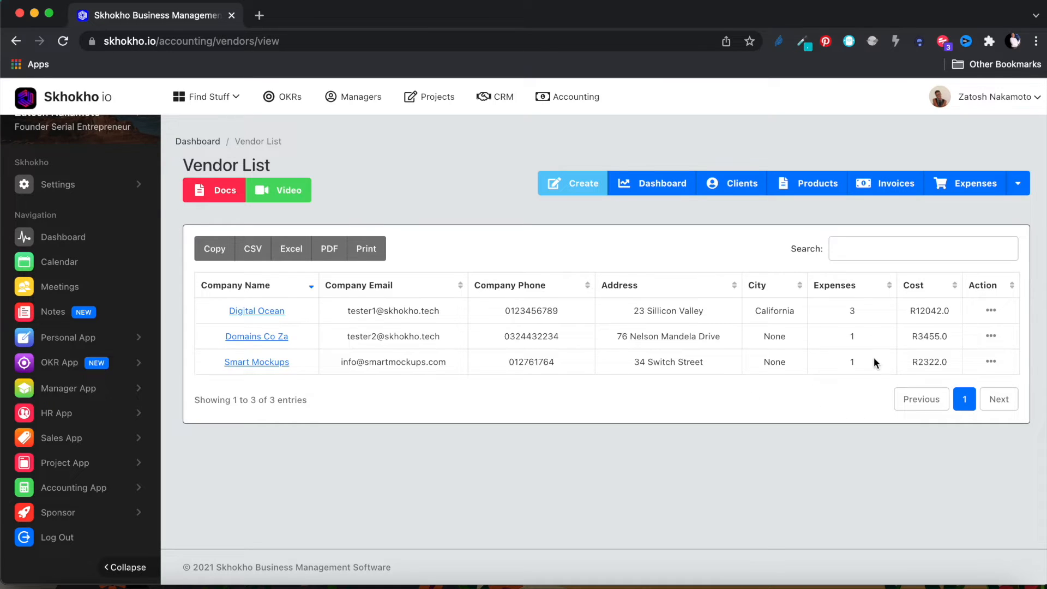
{"action": "mouse_move", "coordinate": [905, 361]}
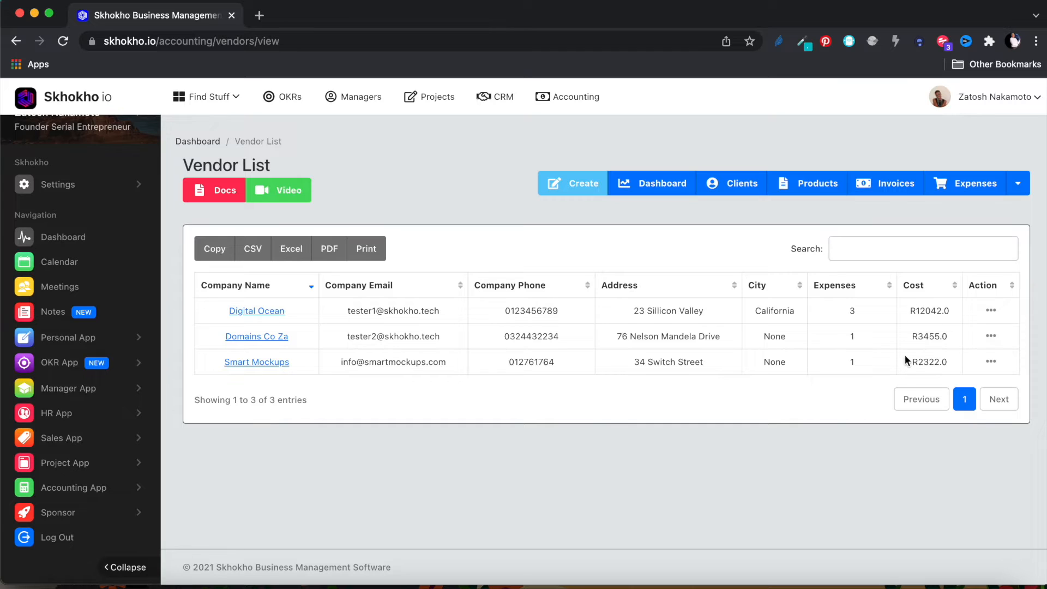
{"action": "mouse_move", "coordinate": [918, 372]}
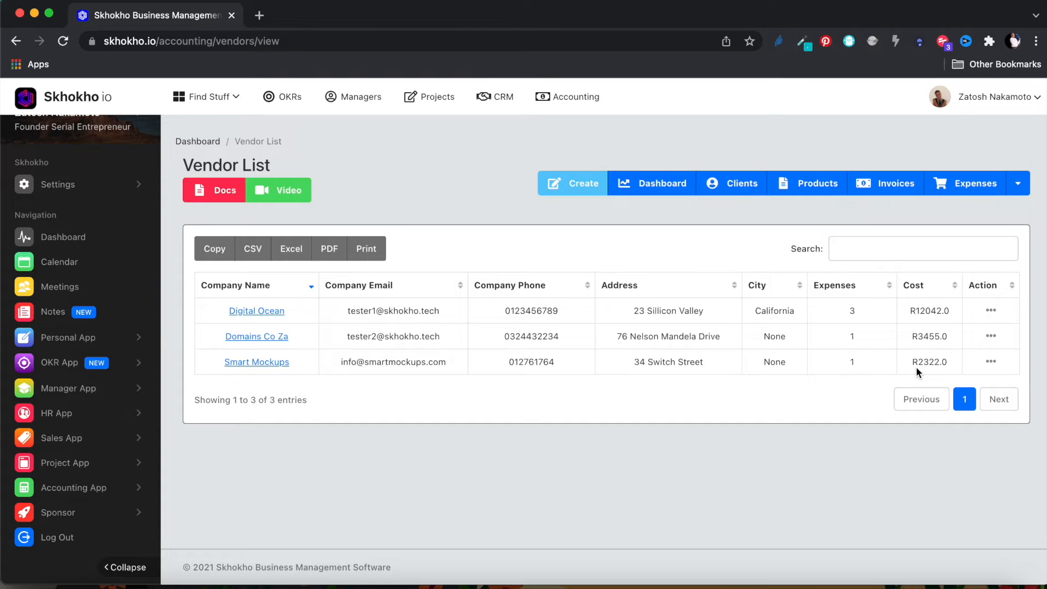
{"action": "mouse_move", "coordinate": [514, 333]}
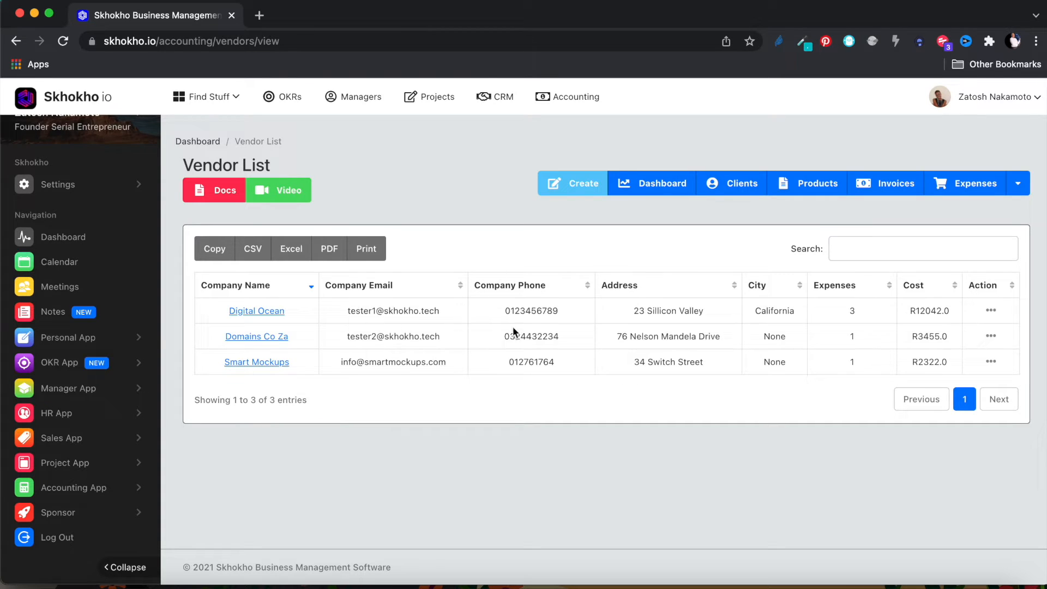
{"action": "mouse_move", "coordinate": [924, 325]}
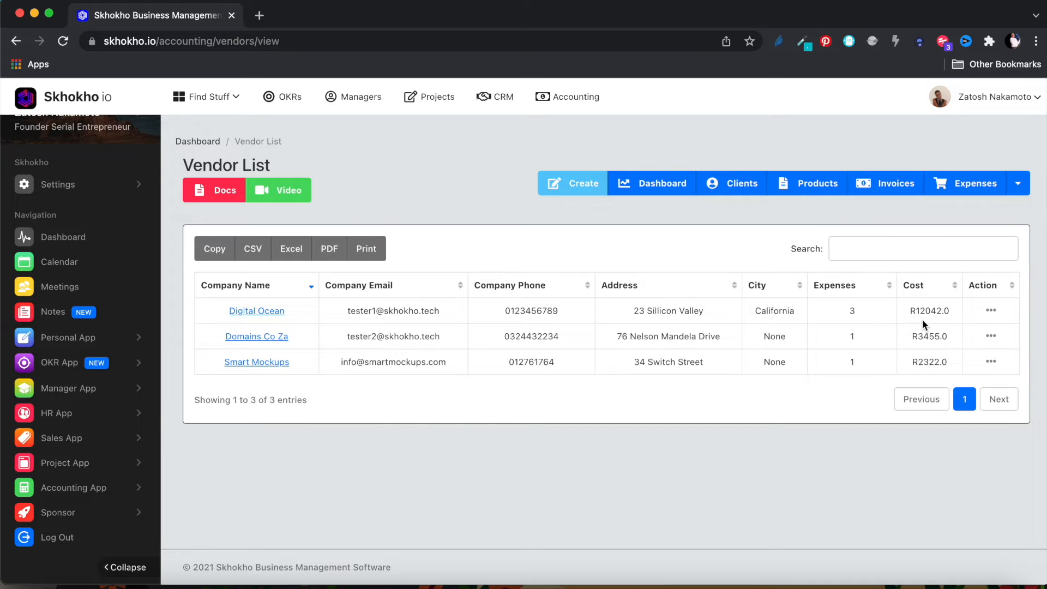
{"action": "mouse_move", "coordinate": [639, 240]}
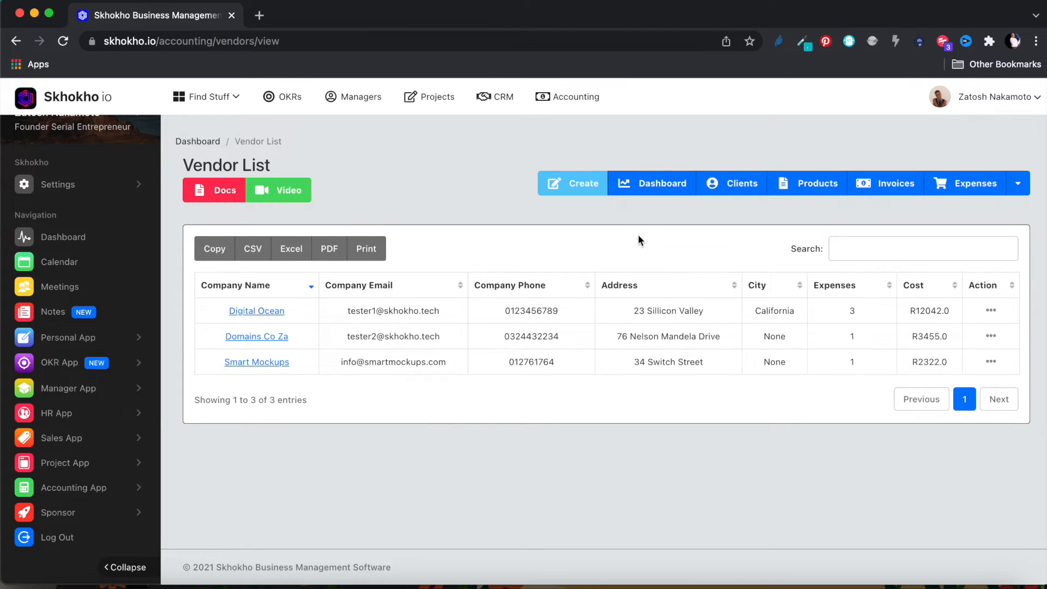
{"action": "mouse_move", "coordinate": [904, 291]}
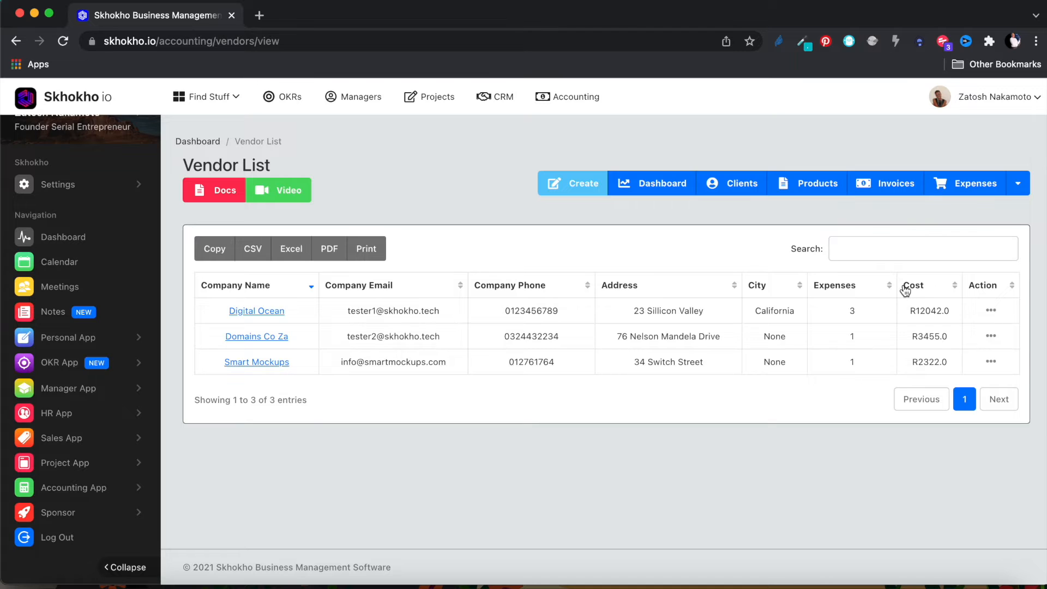
- Sort the vendor list by the Cost column
{"action": "left_click", "coordinate": [914, 285]}
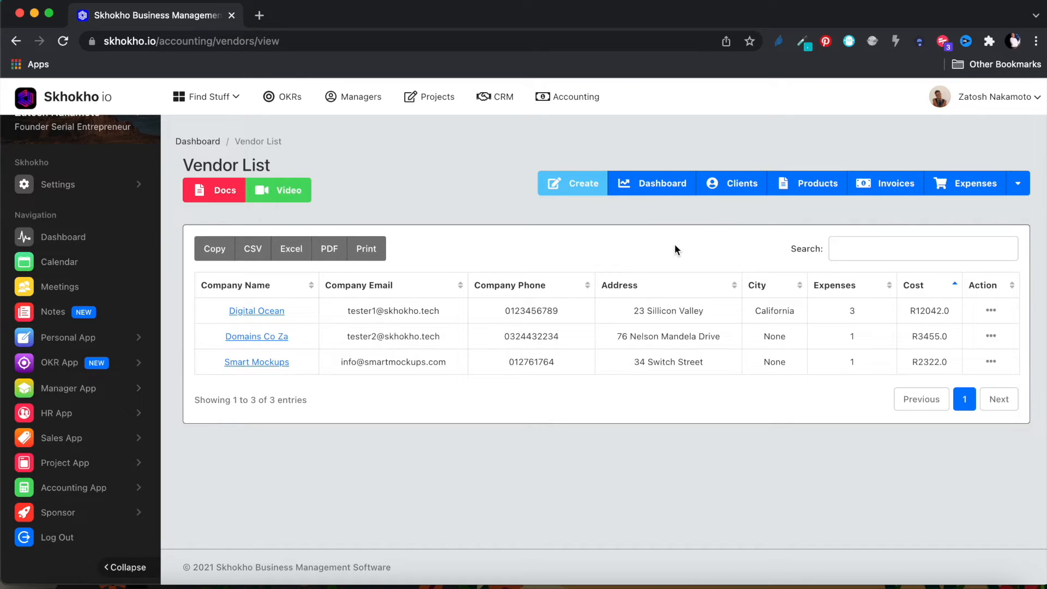
{"action": "left_click", "coordinate": [572, 183]}
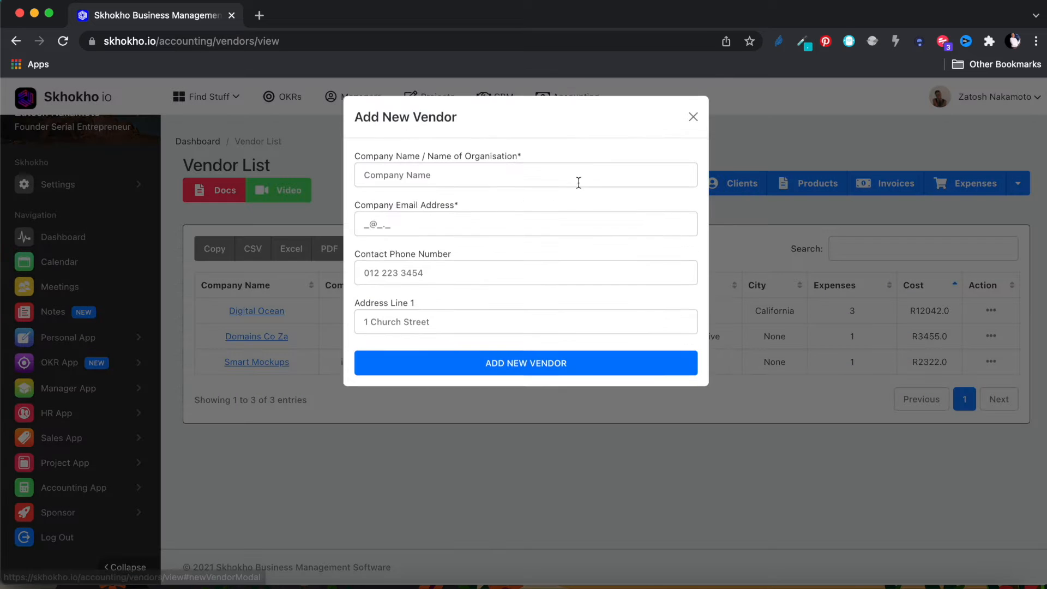
{"action": "left_click", "coordinate": [525, 175]}
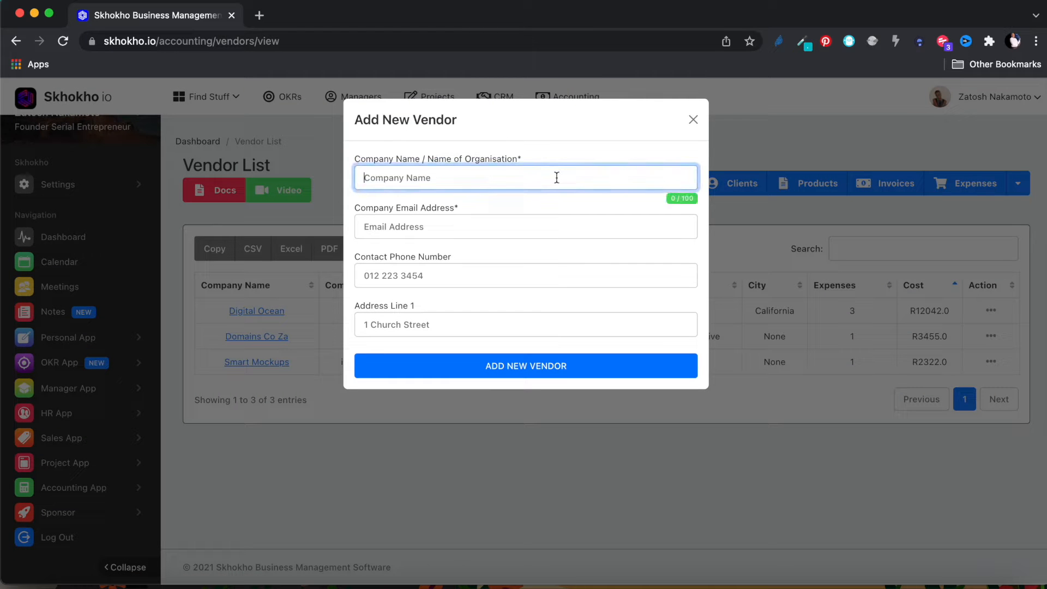
{"action": "type", "text": "Skhokho Software"}
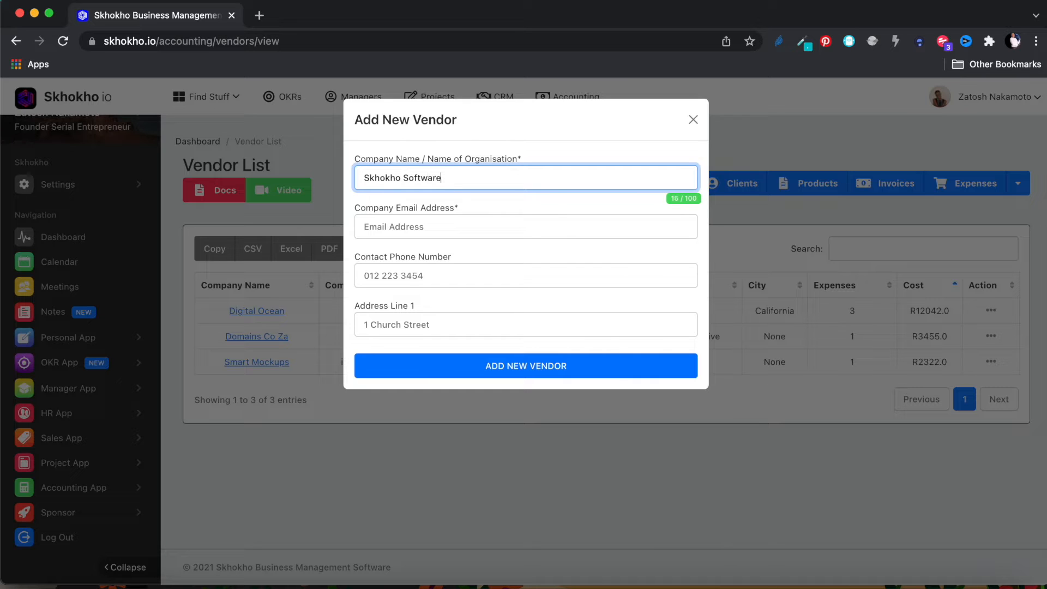
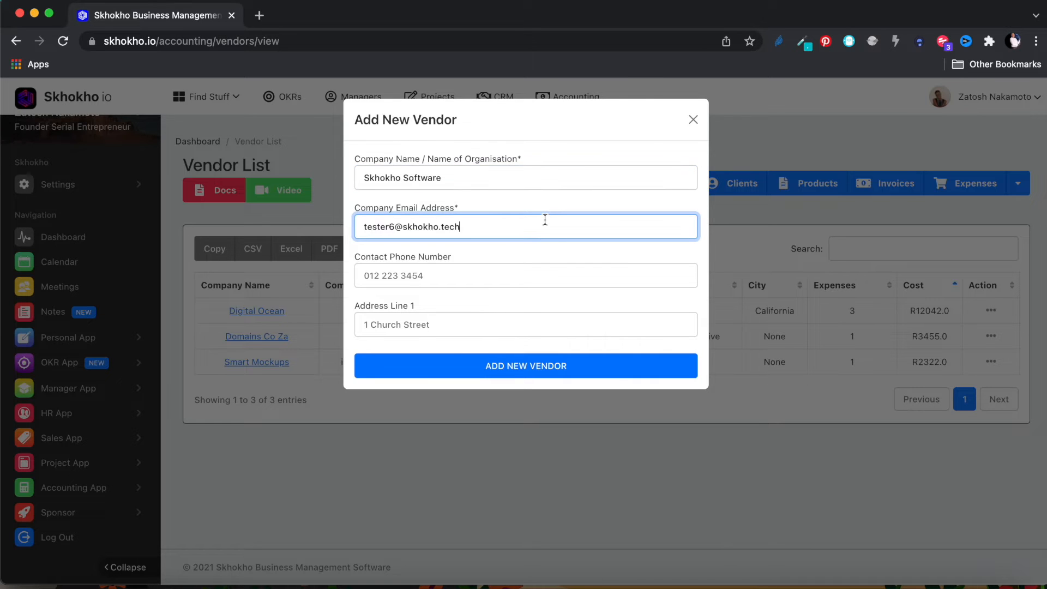
{"action": "left_click", "coordinate": [526, 275]}
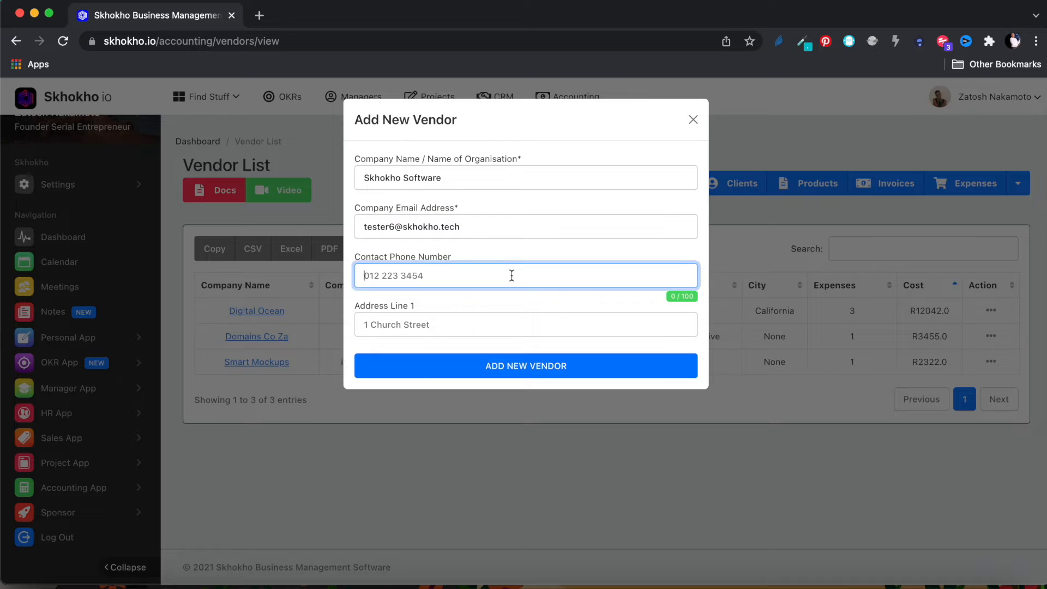
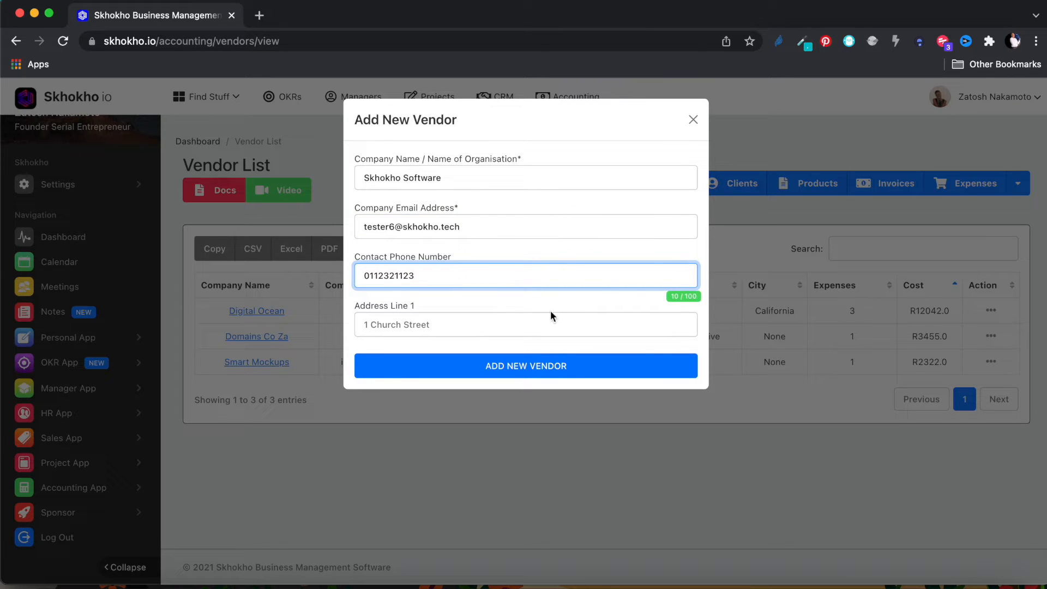
{"action": "left_click", "coordinate": [526, 324]}
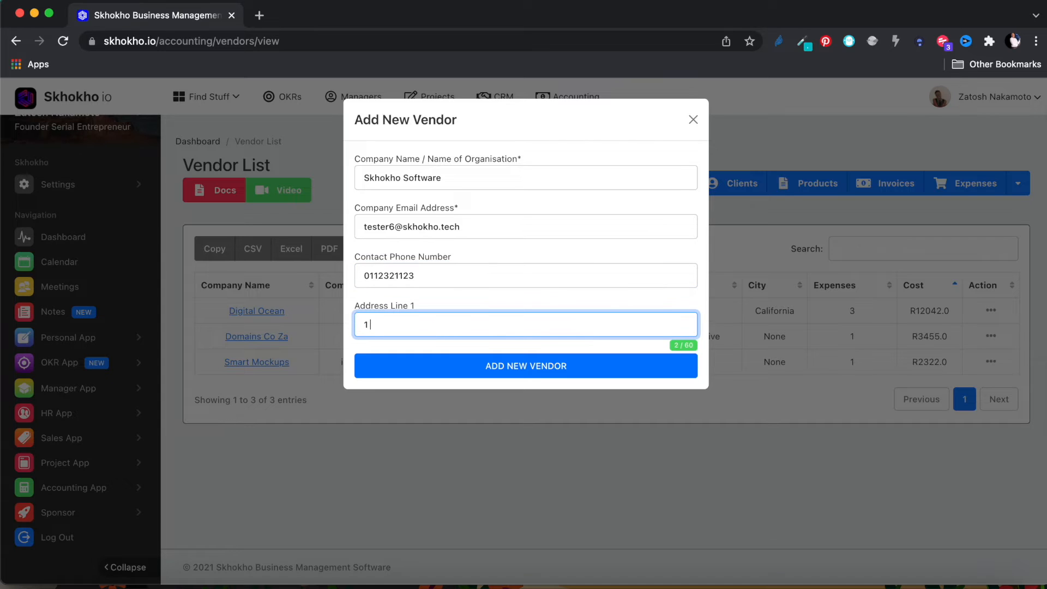
{"action": "type", "text": "Churhc"}
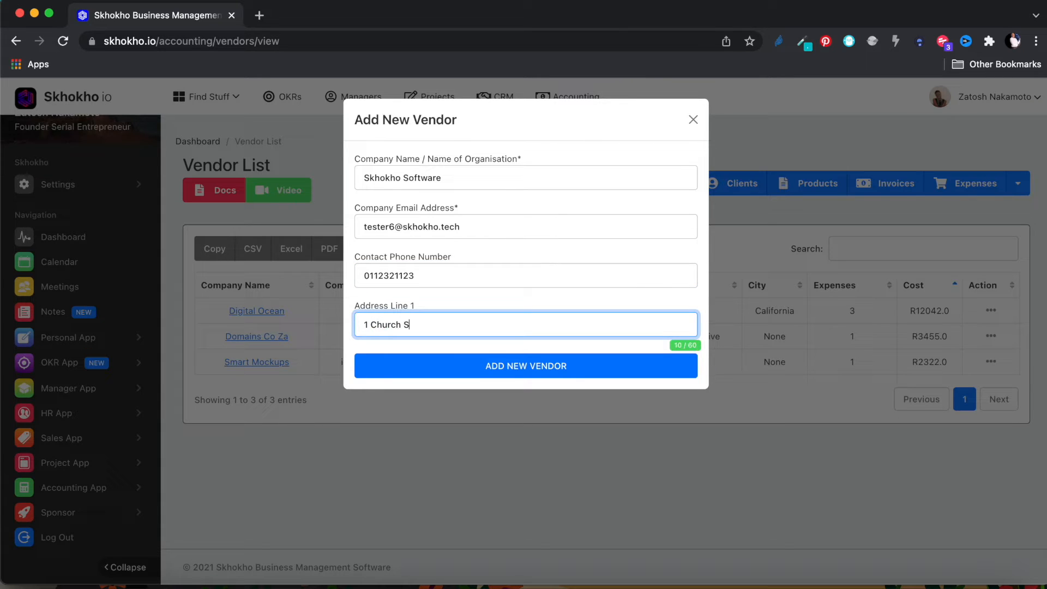
{"action": "left_click", "coordinate": [526, 365]}
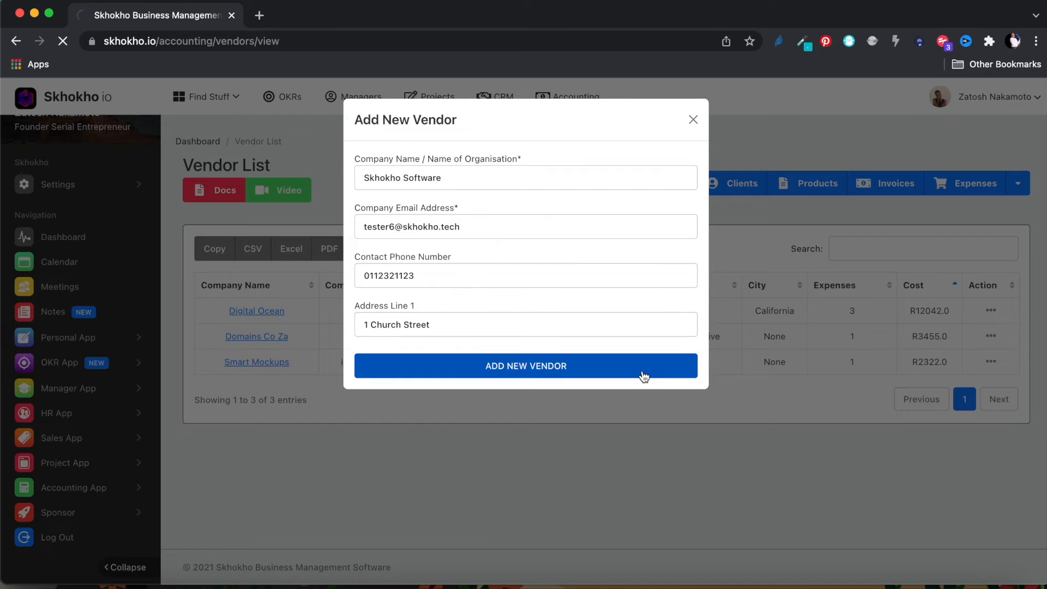
{"action": "left_click", "coordinate": [526, 365]}
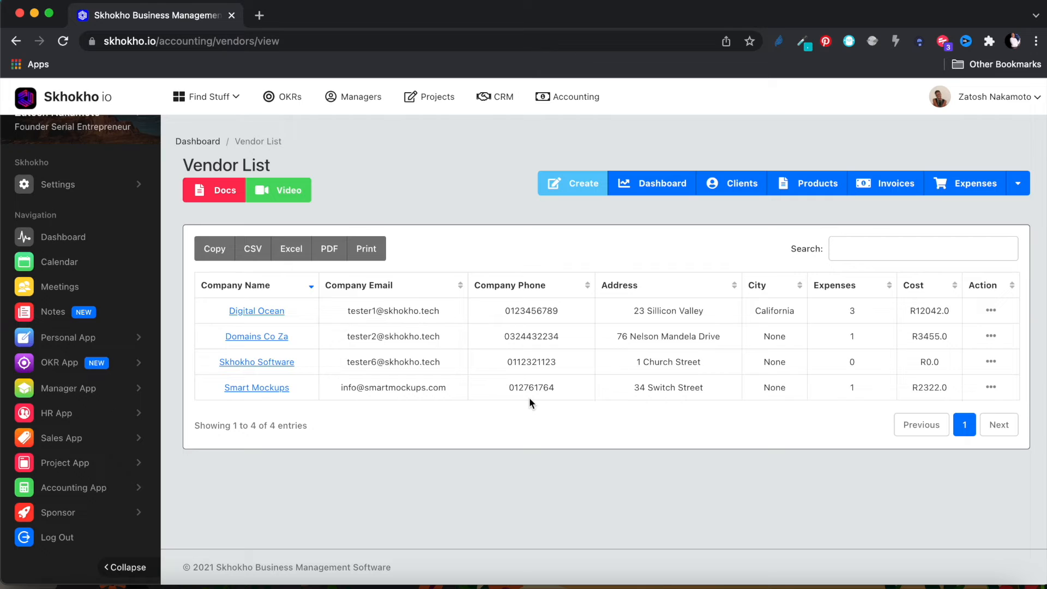
{"action": "mouse_move", "coordinate": [799, 366]}
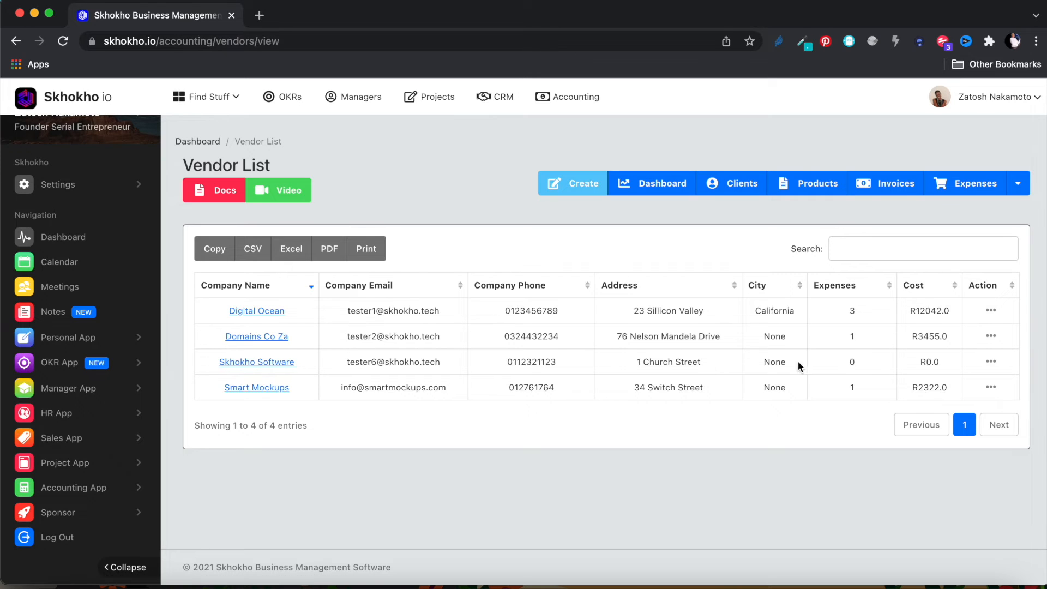
{"action": "double_click", "coordinate": [928, 362]}
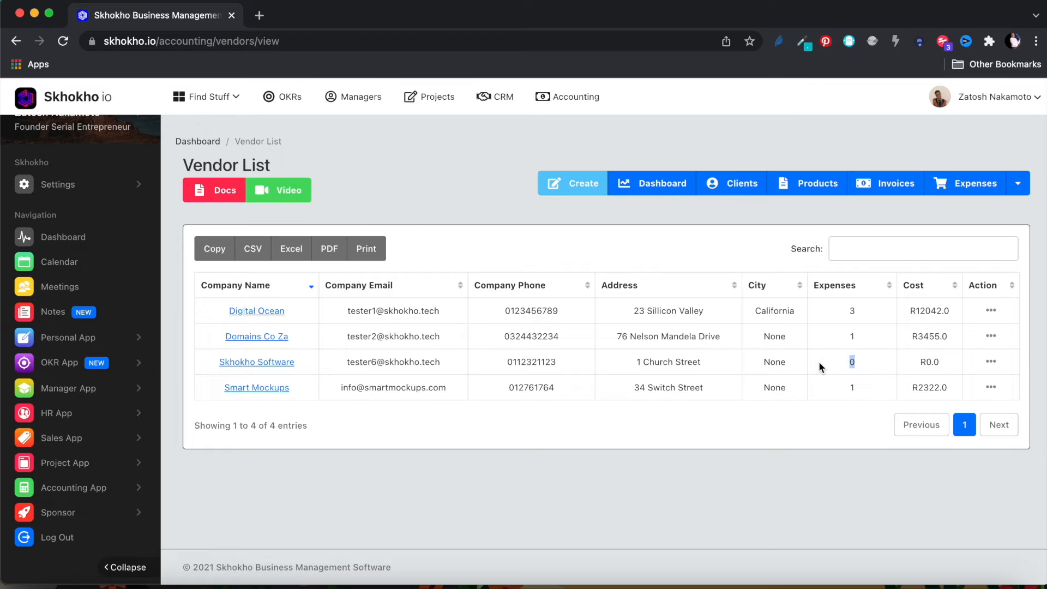
{"action": "mouse_move", "coordinate": [973, 179]}
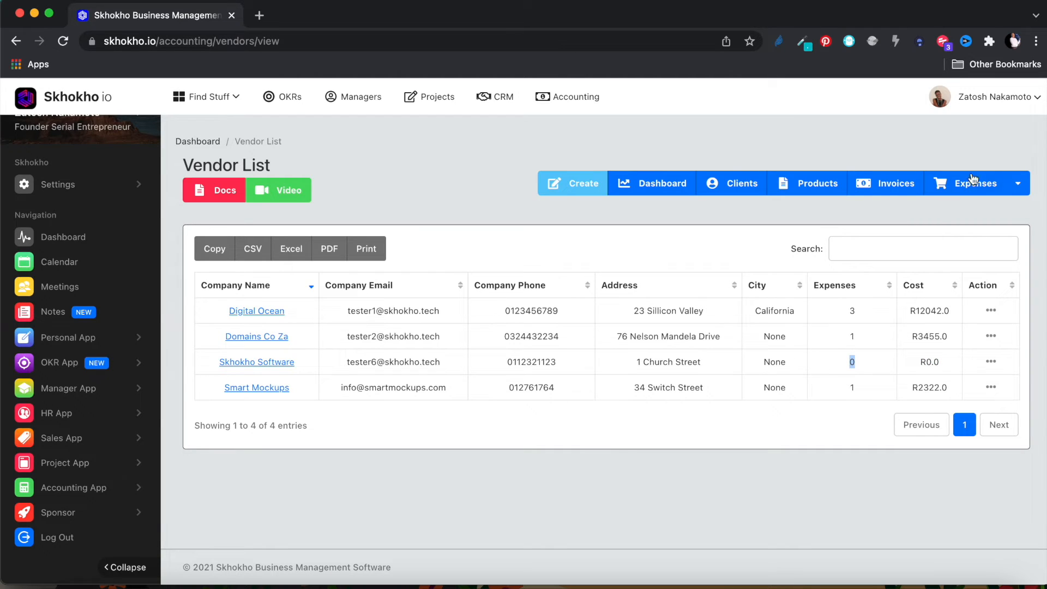
{"action": "mouse_move", "coordinate": [975, 183]}
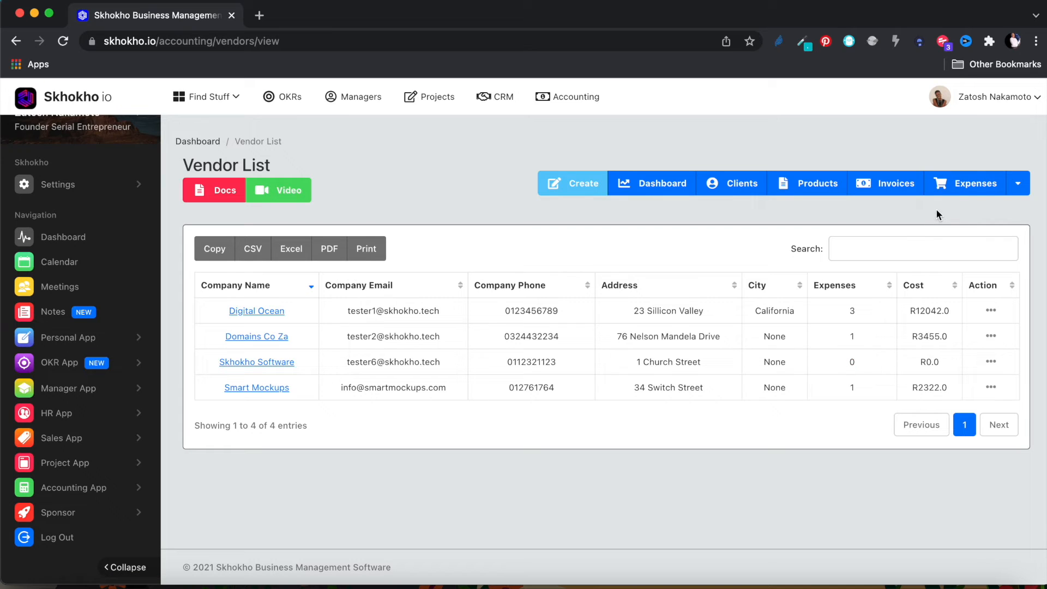
{"action": "mouse_move", "coordinate": [256, 362]}
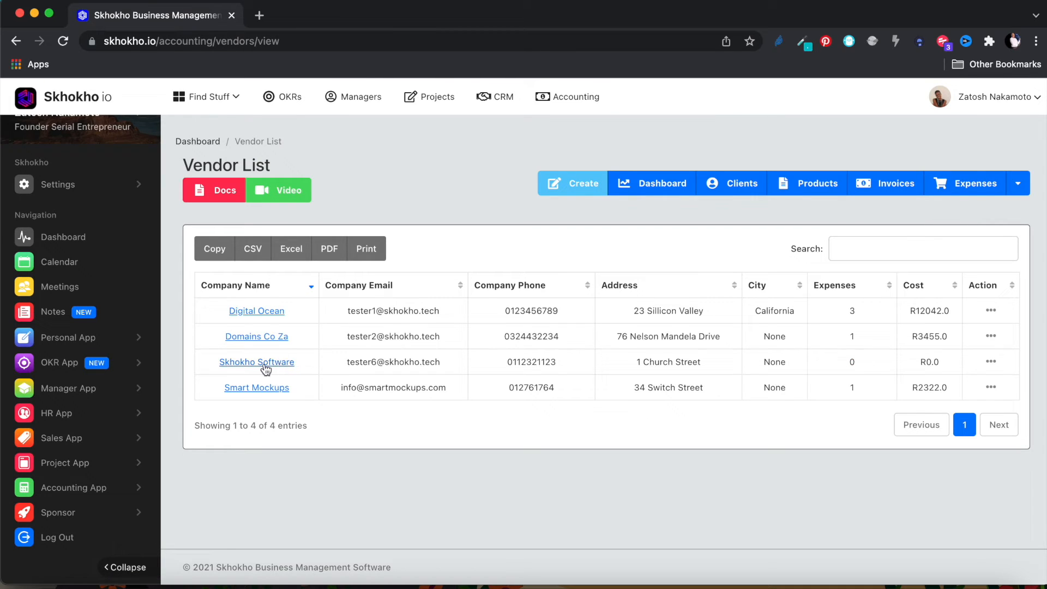
{"action": "mouse_move", "coordinate": [289, 369]}
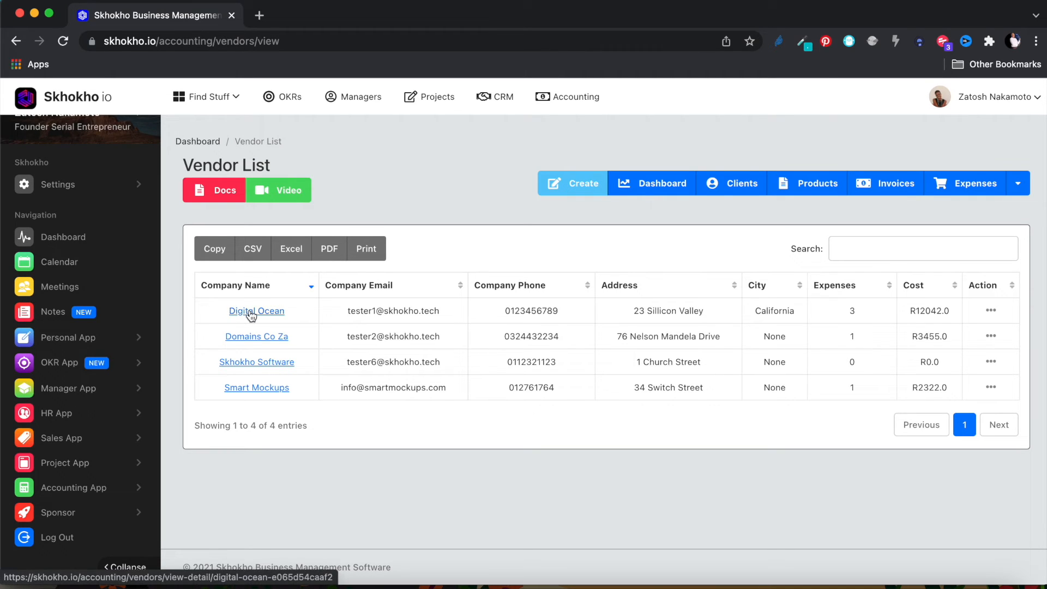
- Open Digital Ocean's vendor details and show its Expenses tab
{"action": "left_click", "coordinate": [256, 310]}
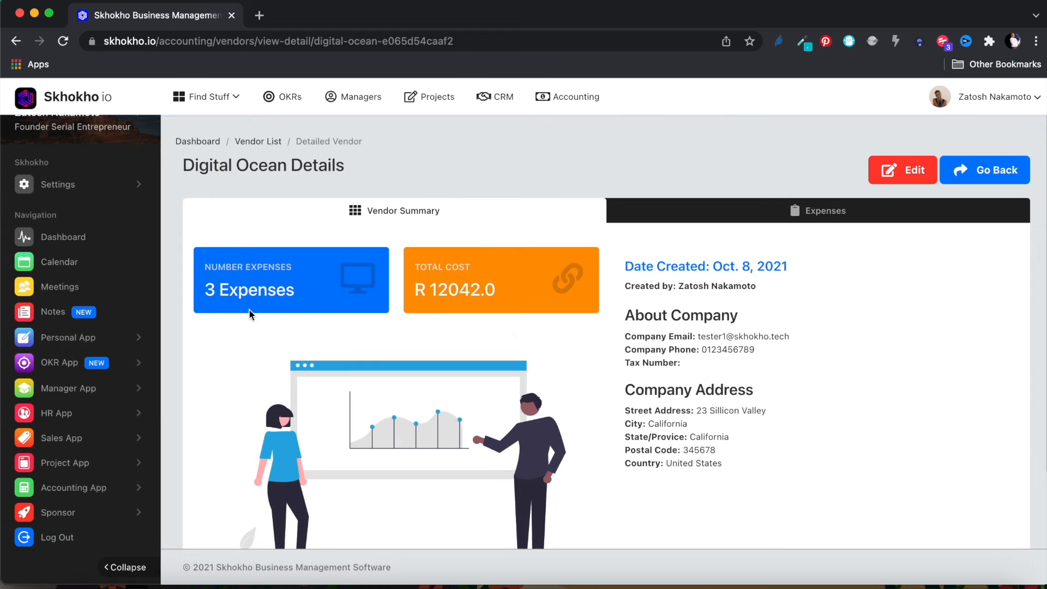
{"action": "scroll", "scroll_direction": "down", "scroll_amount": 3}
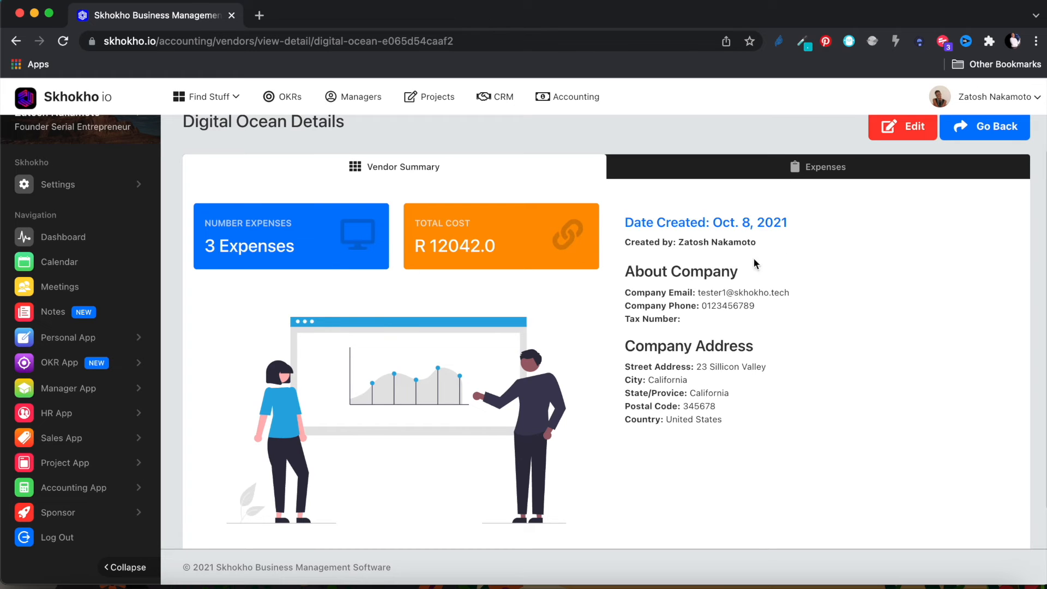
{"action": "left_click", "coordinate": [824, 166]}
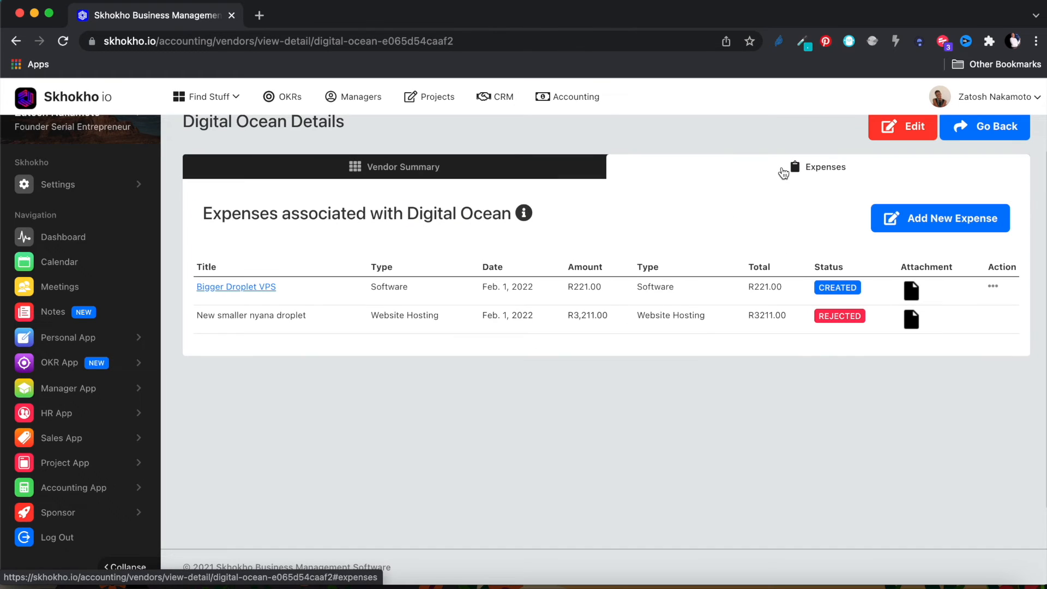
{"action": "mouse_move", "coordinate": [791, 170]}
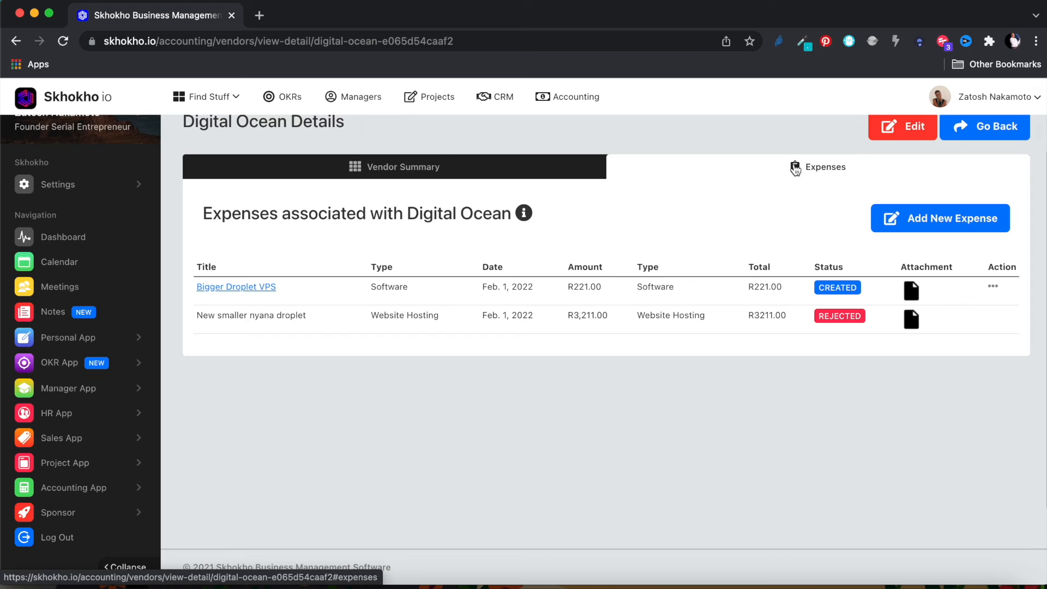
{"action": "mouse_move", "coordinate": [755, 168]}
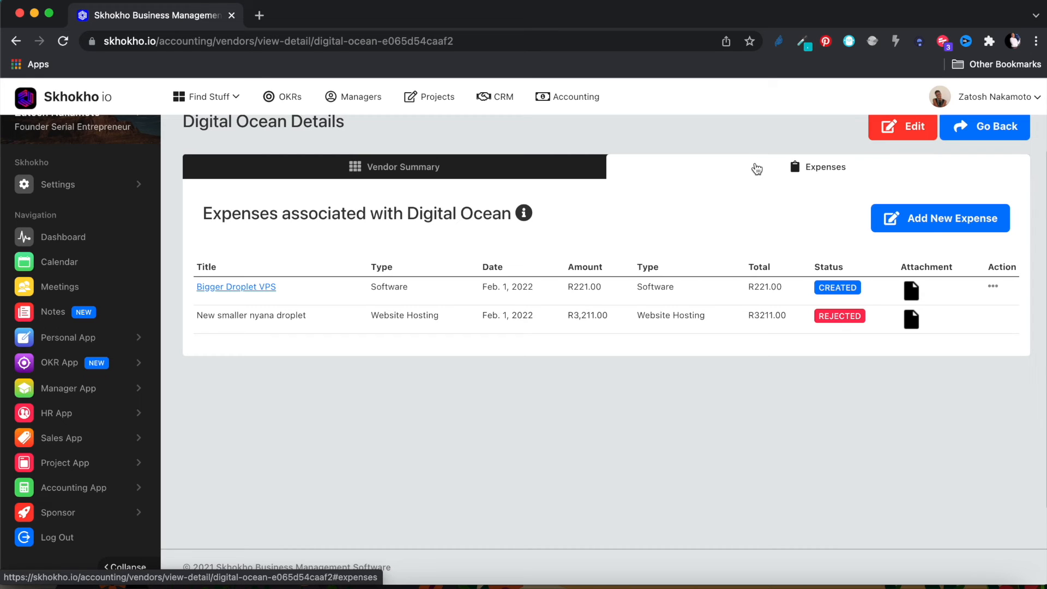
{"action": "mouse_move", "coordinate": [518, 278]}
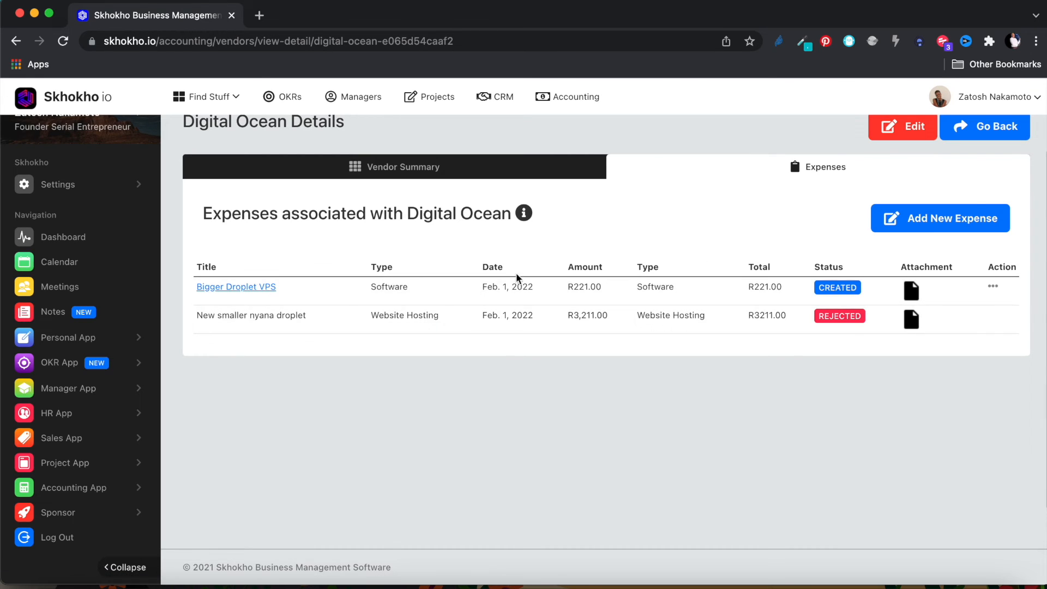
{"action": "mouse_move", "coordinate": [918, 317]}
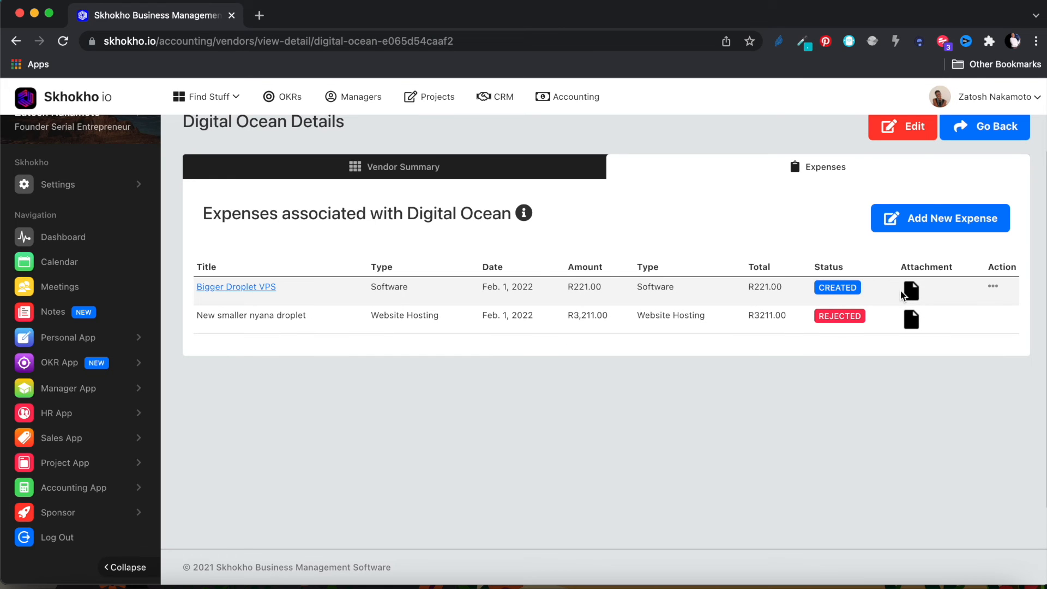
{"action": "left_click", "coordinate": [993, 287]}
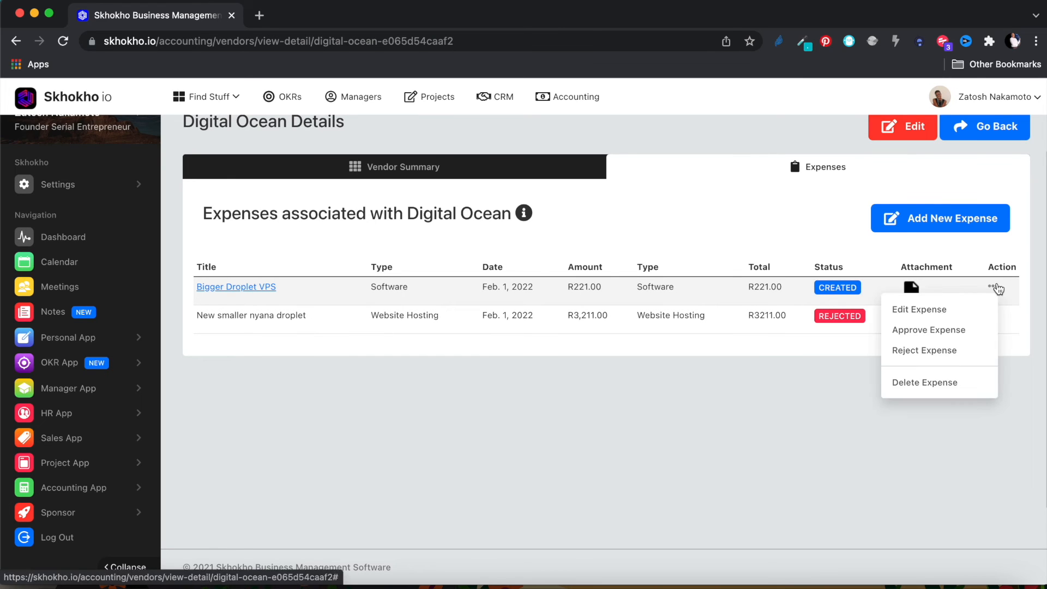
{"action": "mouse_move", "coordinate": [928, 329]}
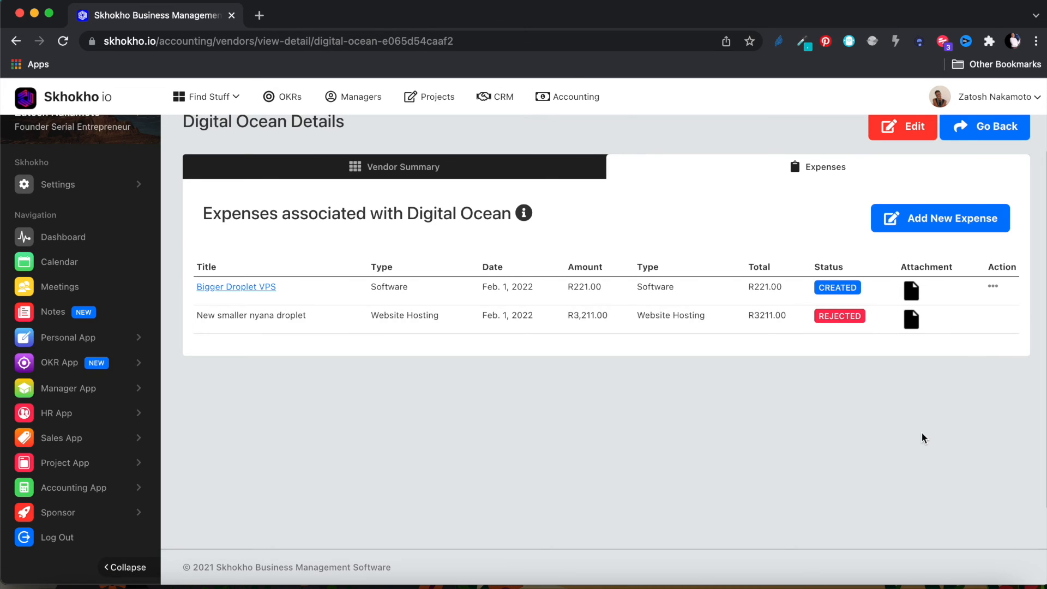
- Review Digital Ocean's Vendor Summary (three expenses, R12,042.0), then go back to the vendor list
{"action": "left_click", "coordinate": [393, 167]}
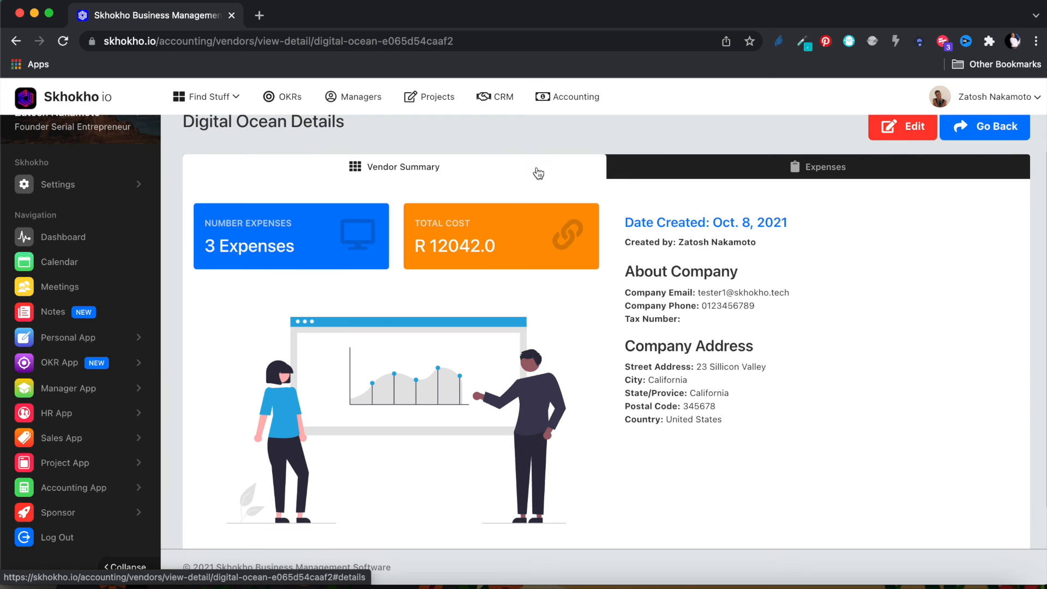
{"action": "scroll", "scroll_direction": "up", "scroll_amount": 3}
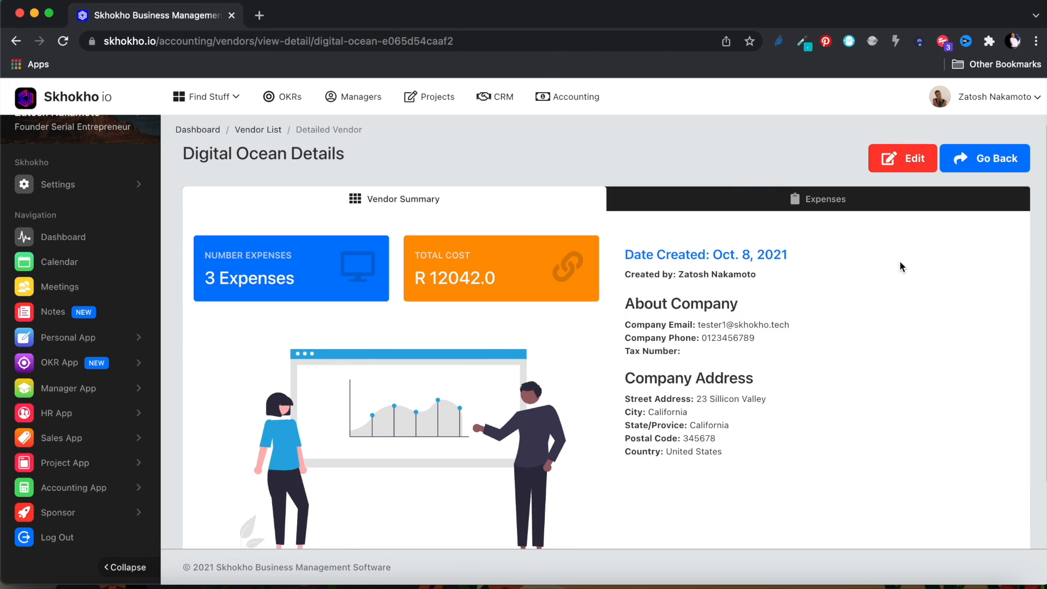
{"action": "left_click", "coordinate": [991, 158]}
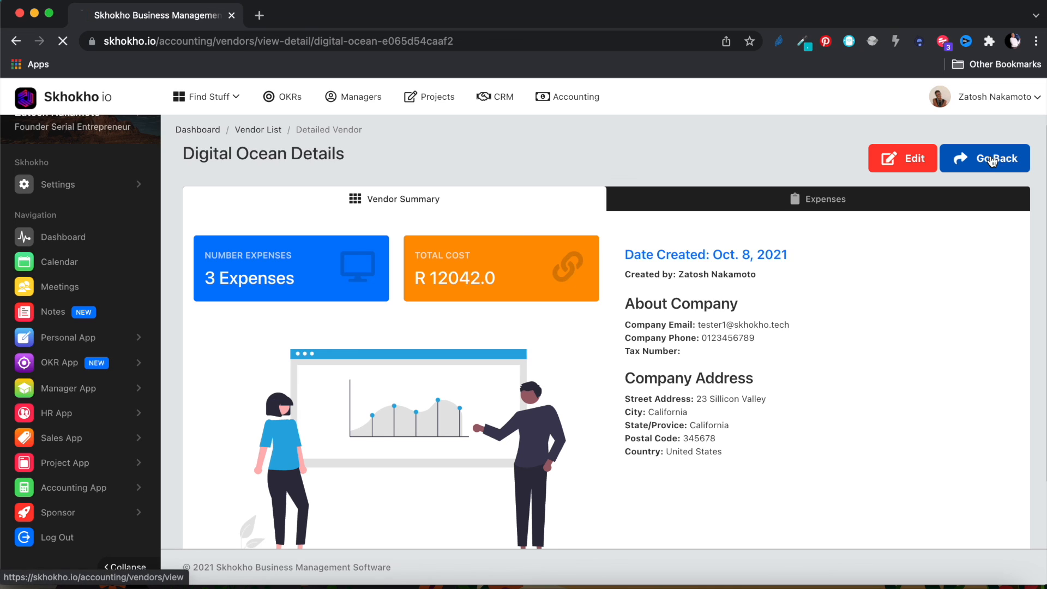